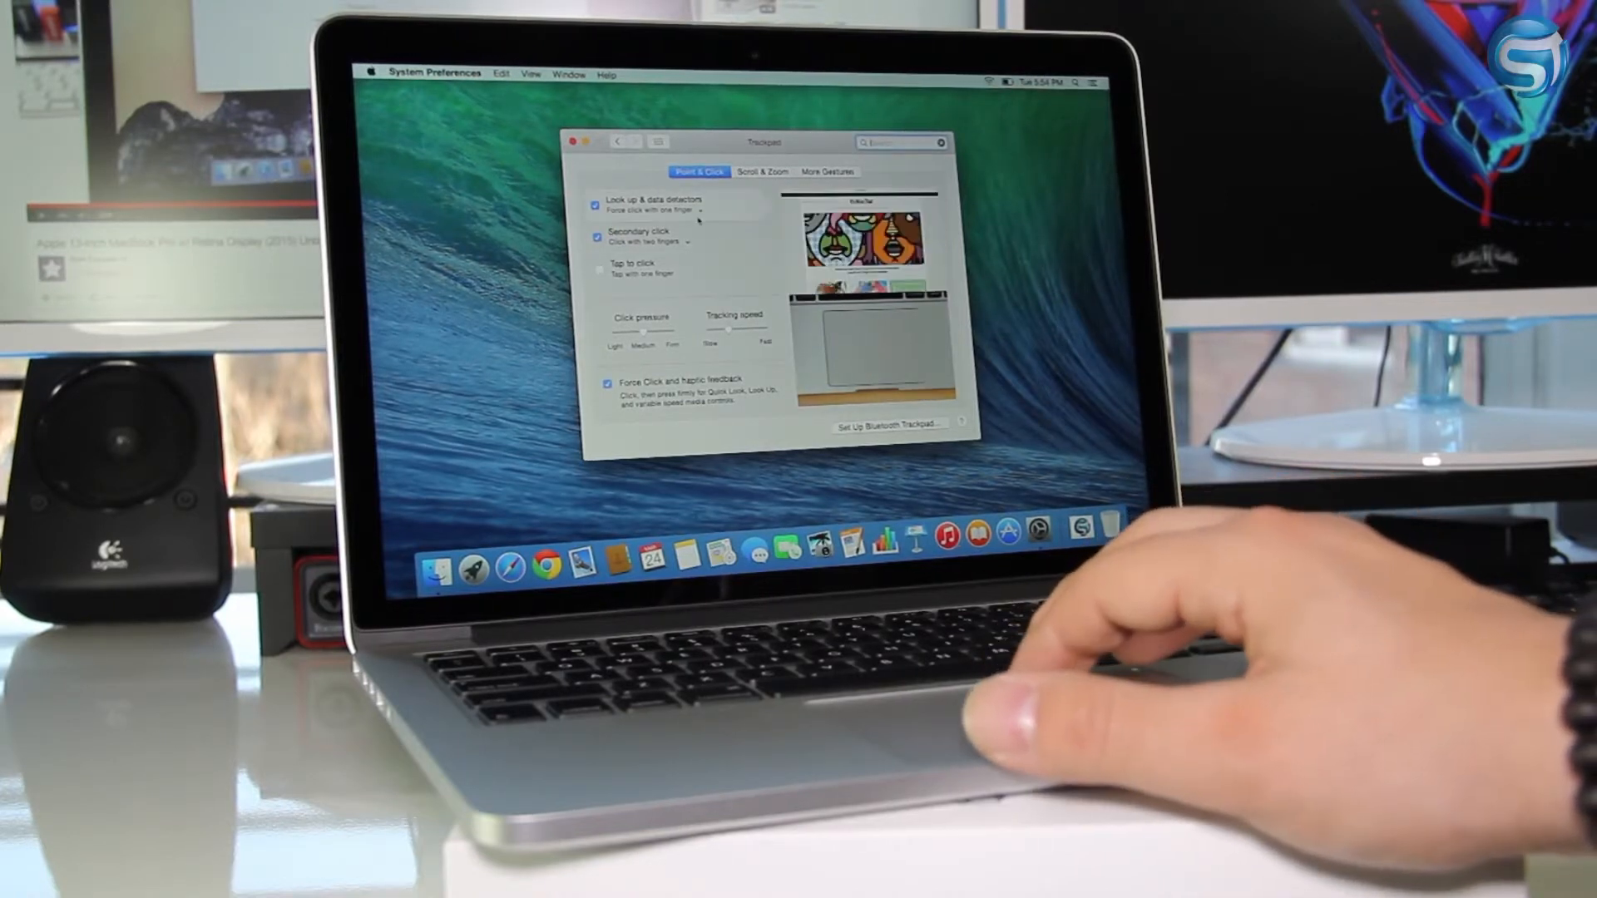
# Step: Keep two-finger click as secondary click, then run Geekbench 3 benchmarks in Intel (64-bit) mode
pyautogui.click(707, 212)
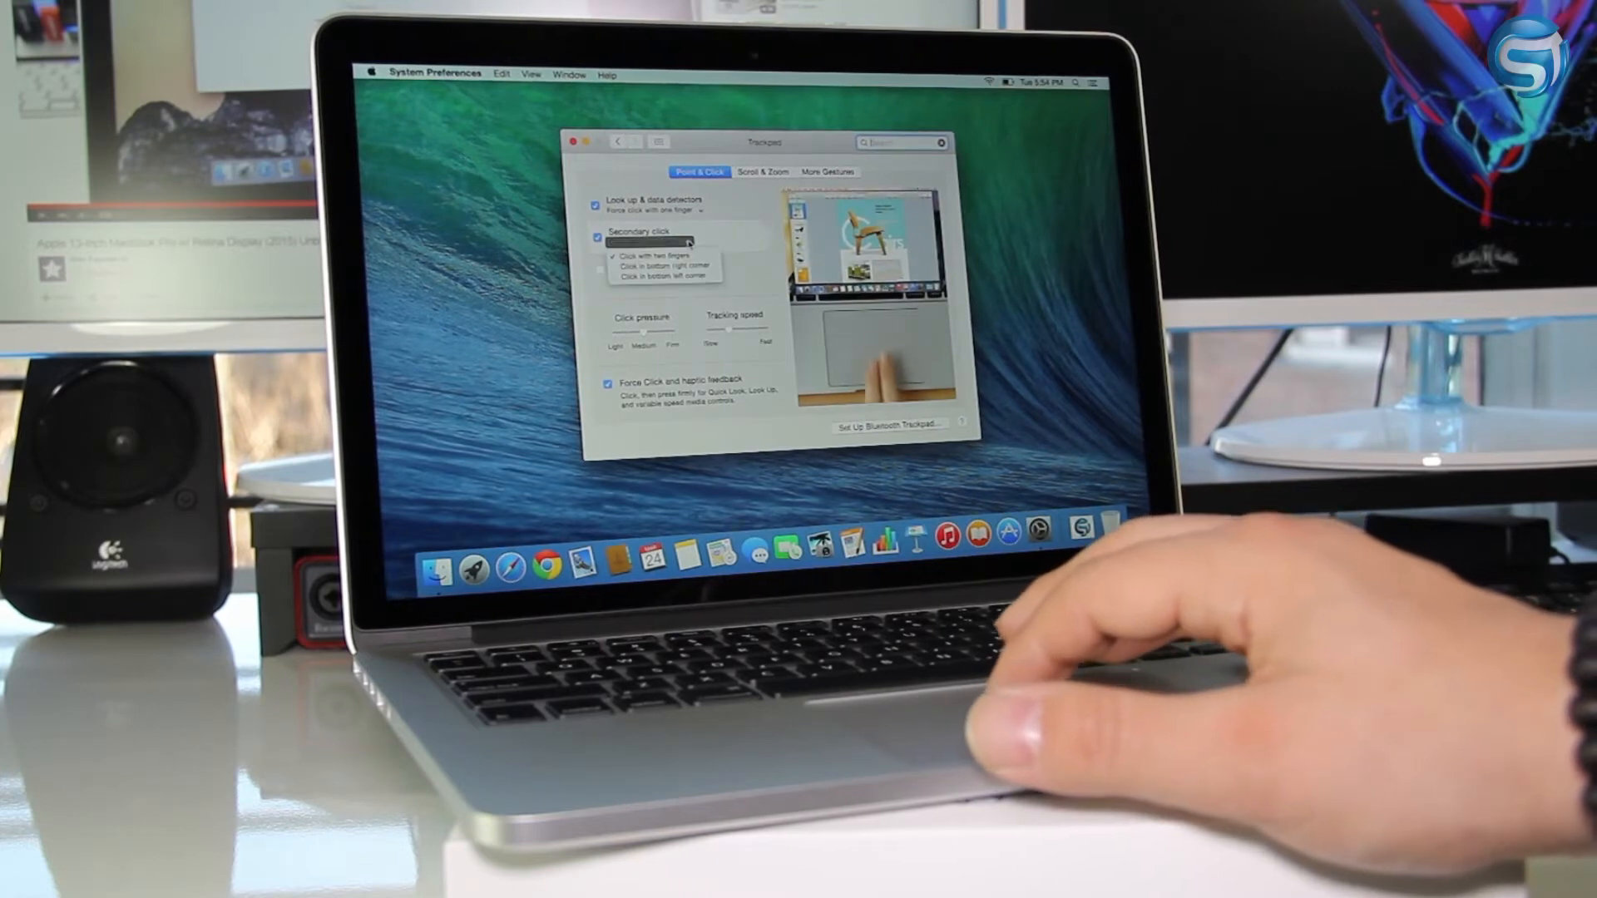
pyautogui.click(643, 254)
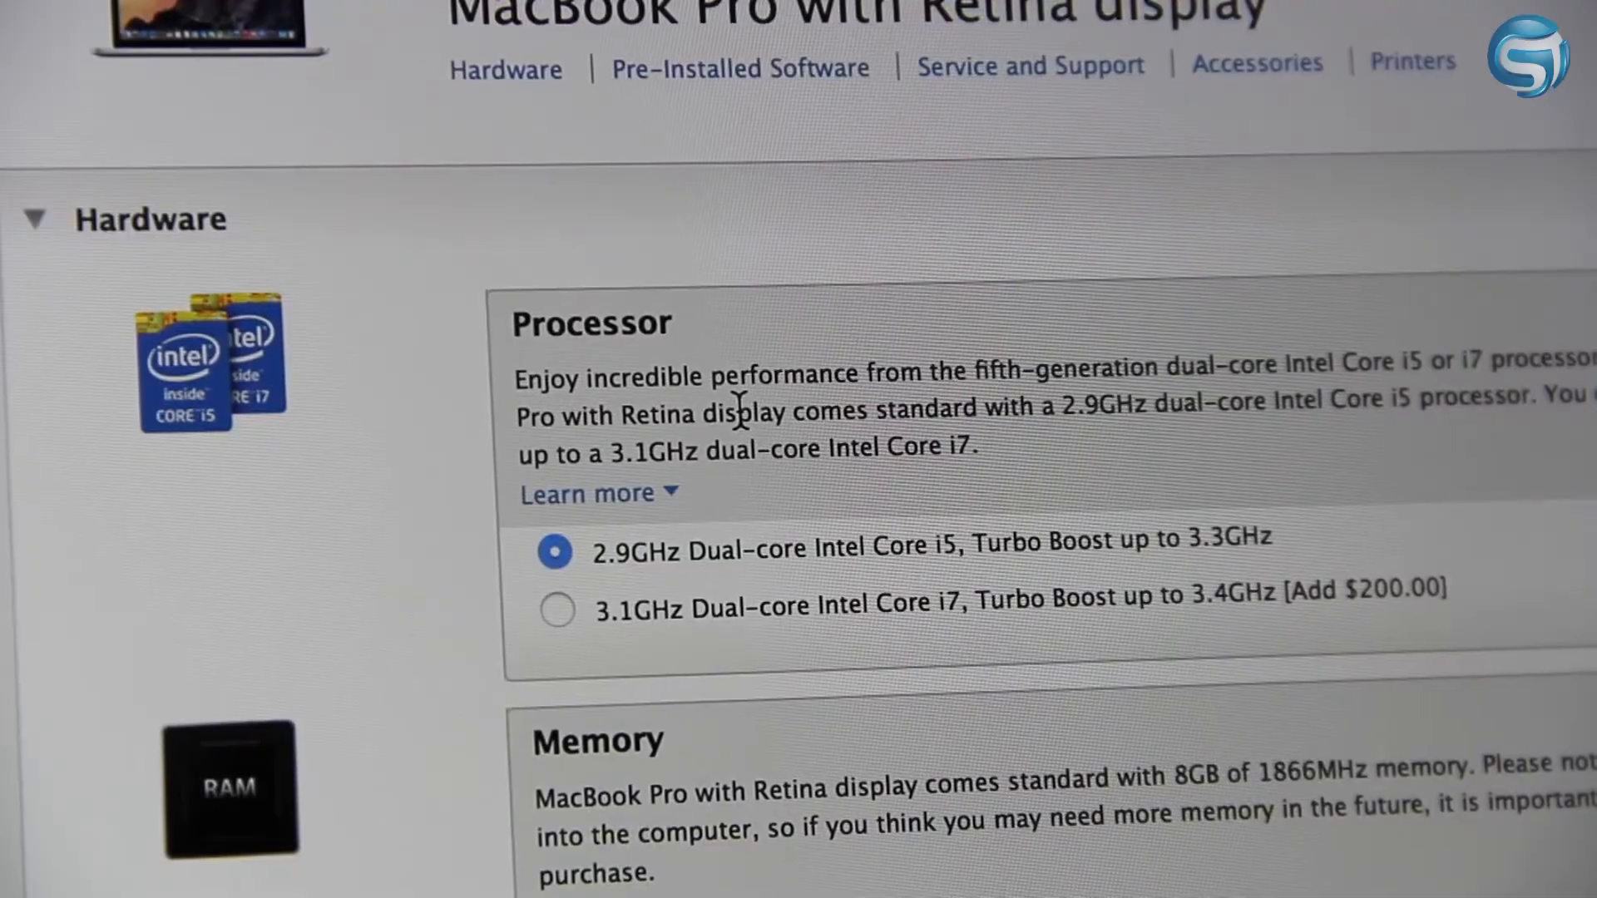
pyautogui.doubleClick(738, 414)
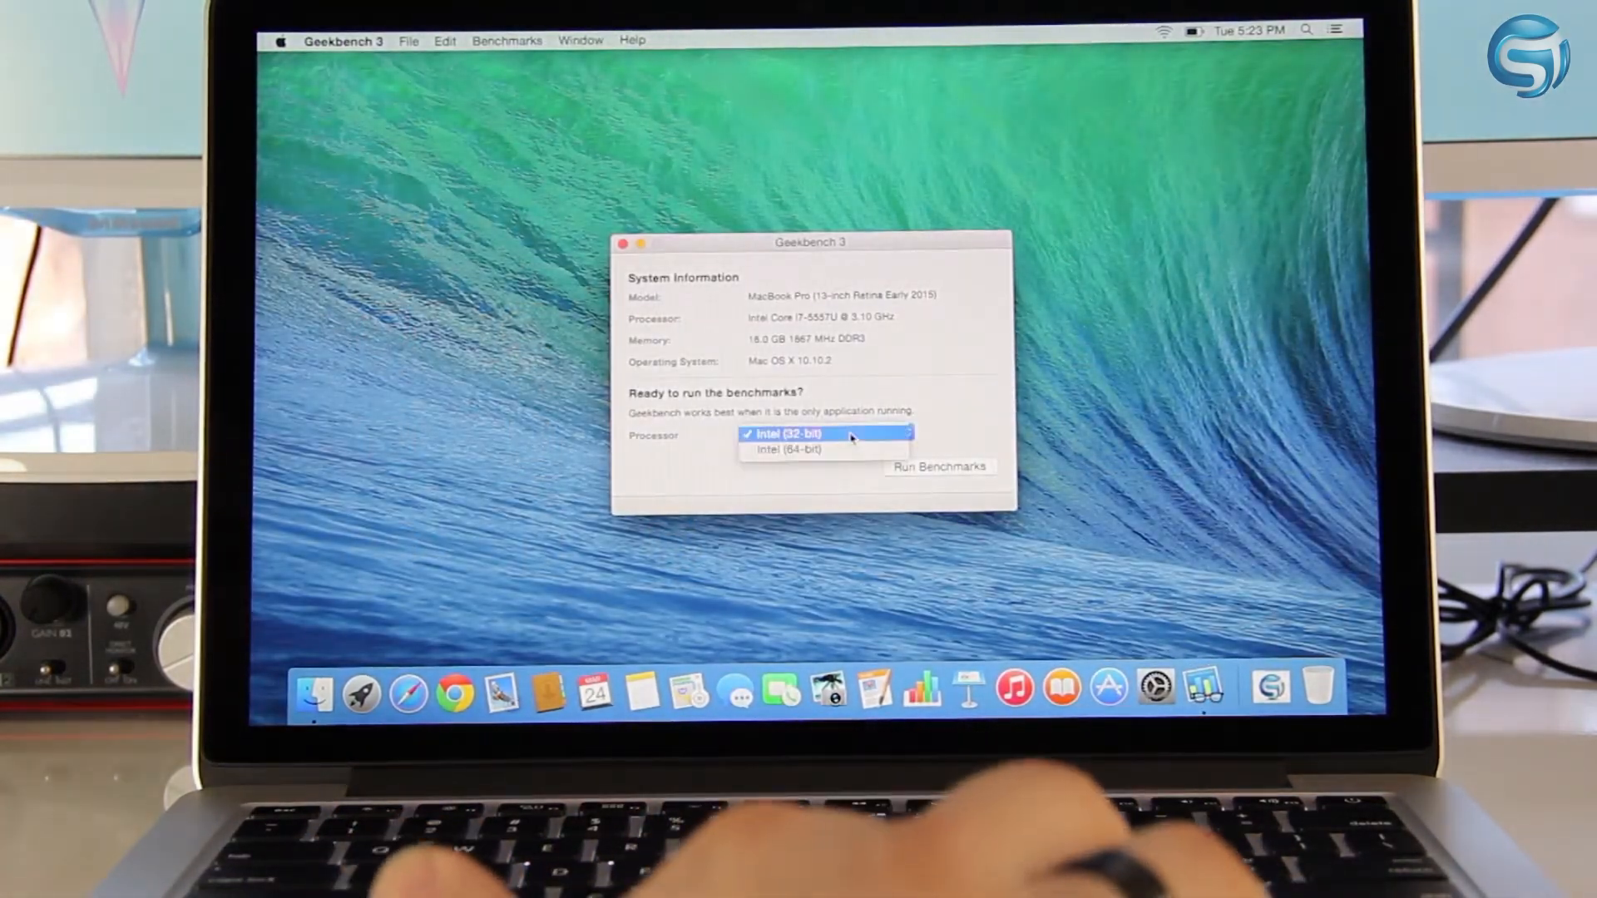
pyautogui.click(795, 450)
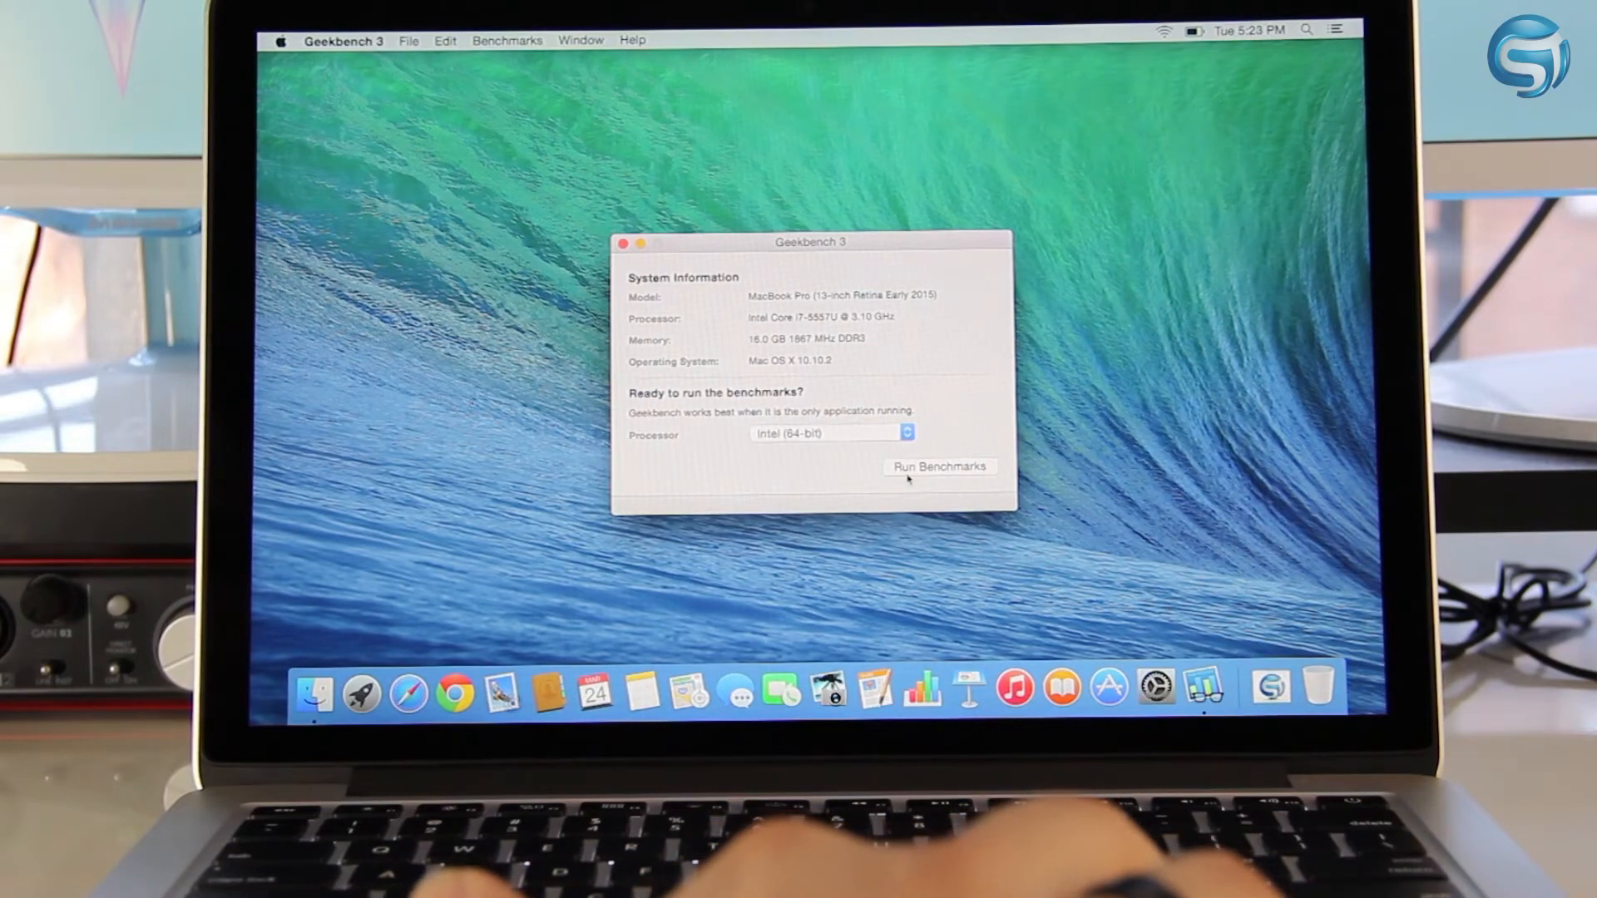
pyautogui.click(940, 466)
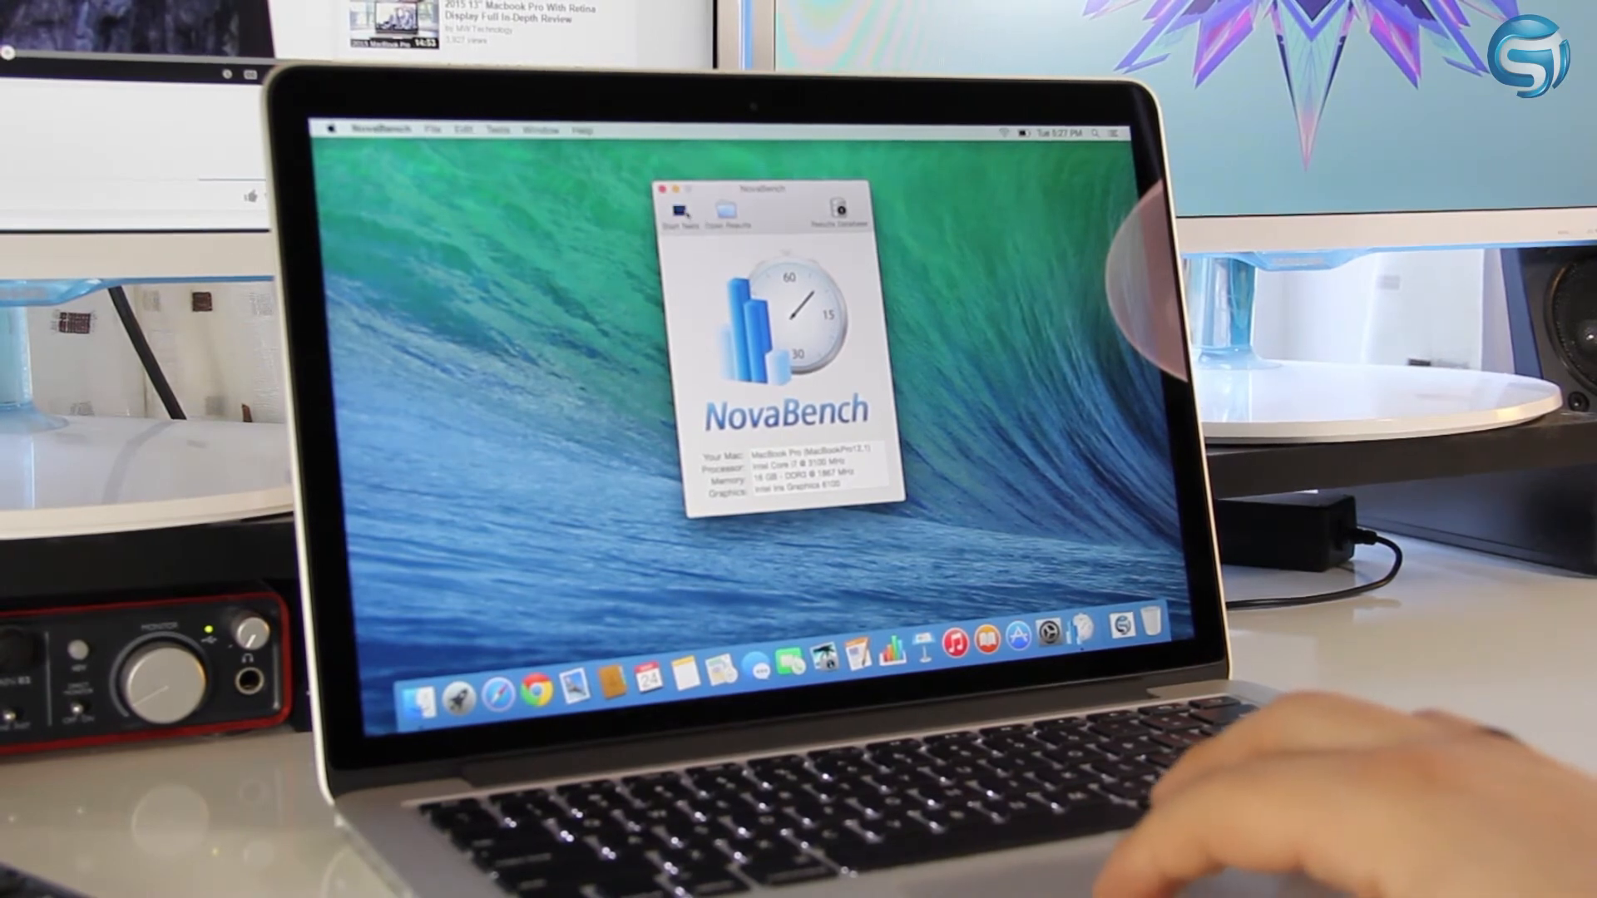
# Step: Start the NovaBench tests
pyautogui.click(677, 213)
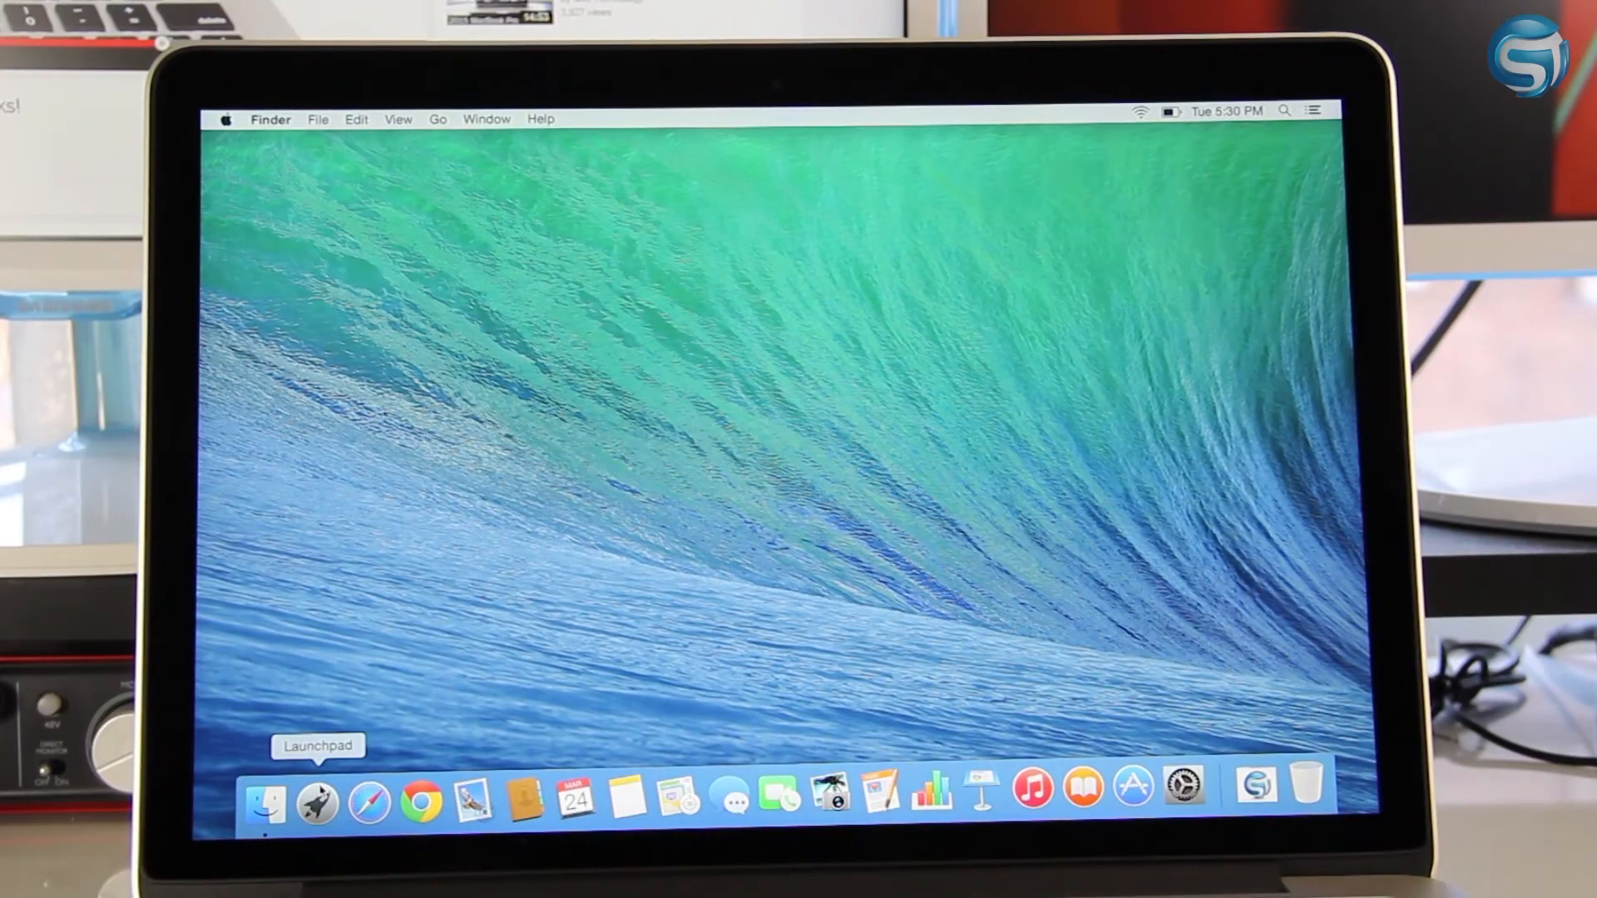
# Step: Show all installed apps from Launchpad in the Dock
pyautogui.click(318, 801)
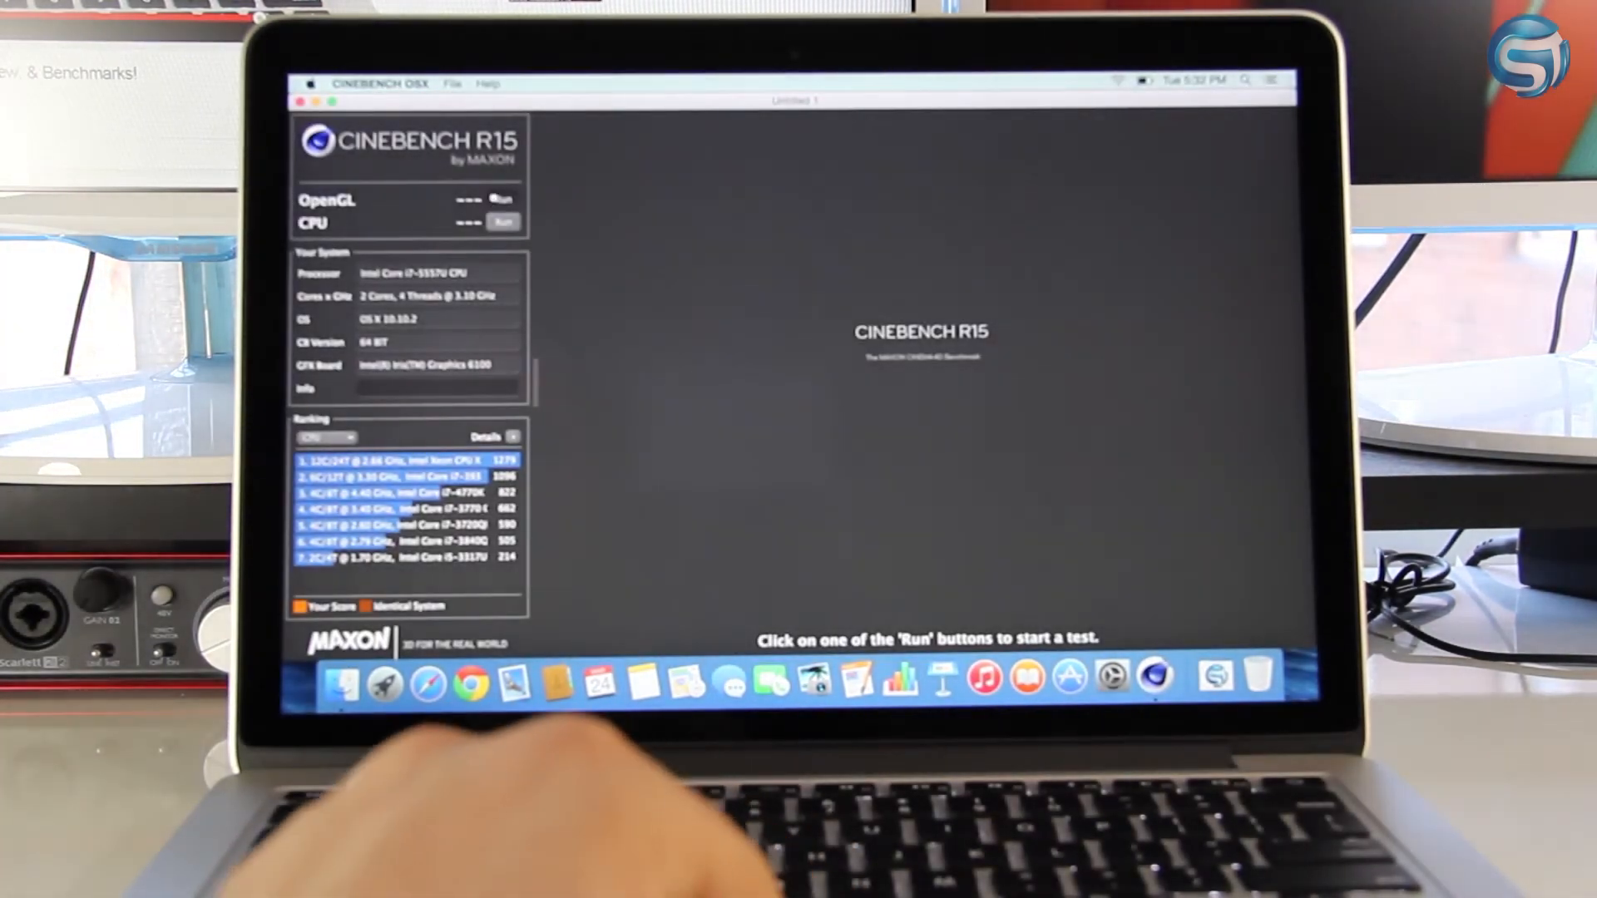
# Step: Run the Cinebench R15 OpenGL graphics test
pyautogui.click(502, 202)
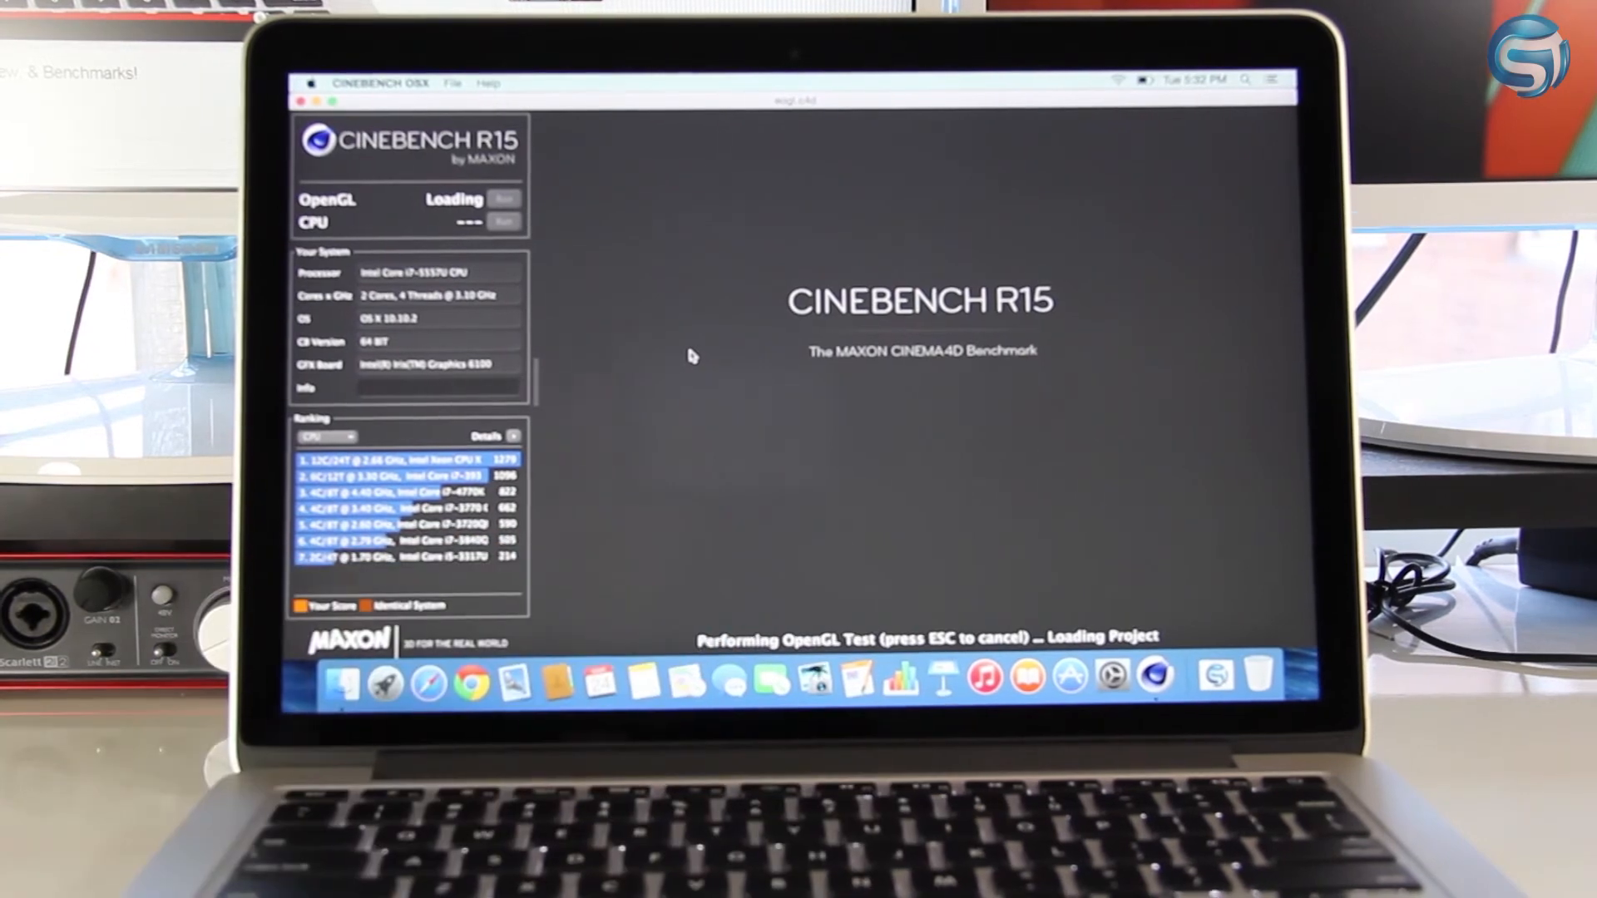